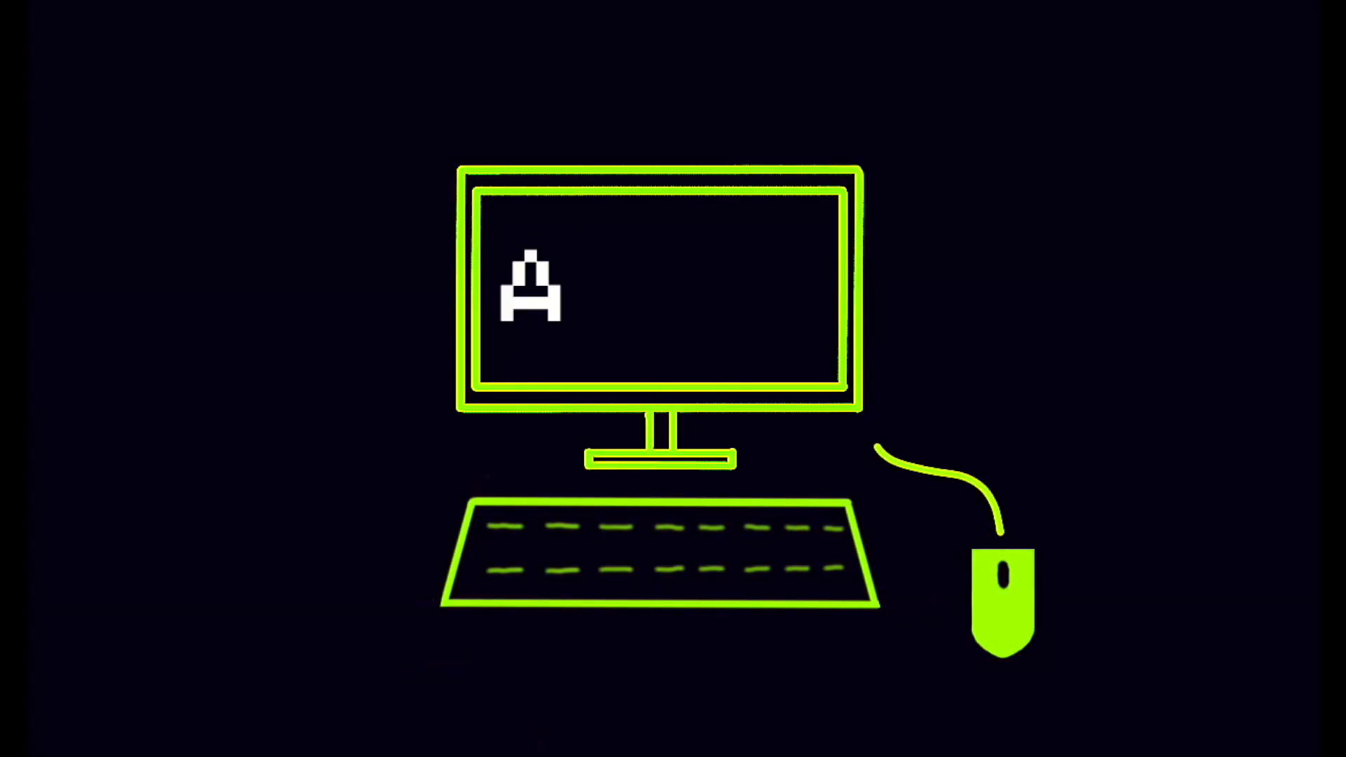
- Write SELECT TWEET_ID FROM TWEETS WHERE in the MySQL editor, leaving the condition blank
type("NISH")
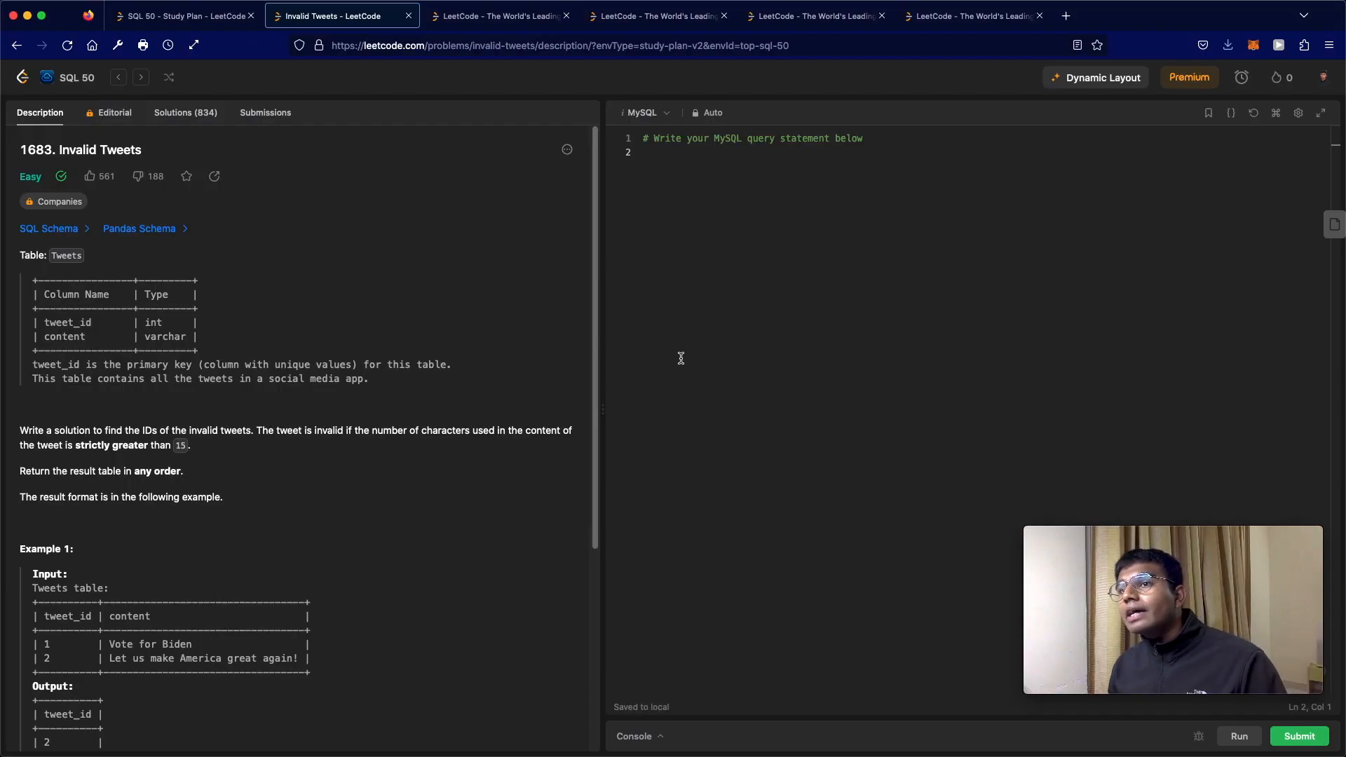
mouse_move(110, 163)
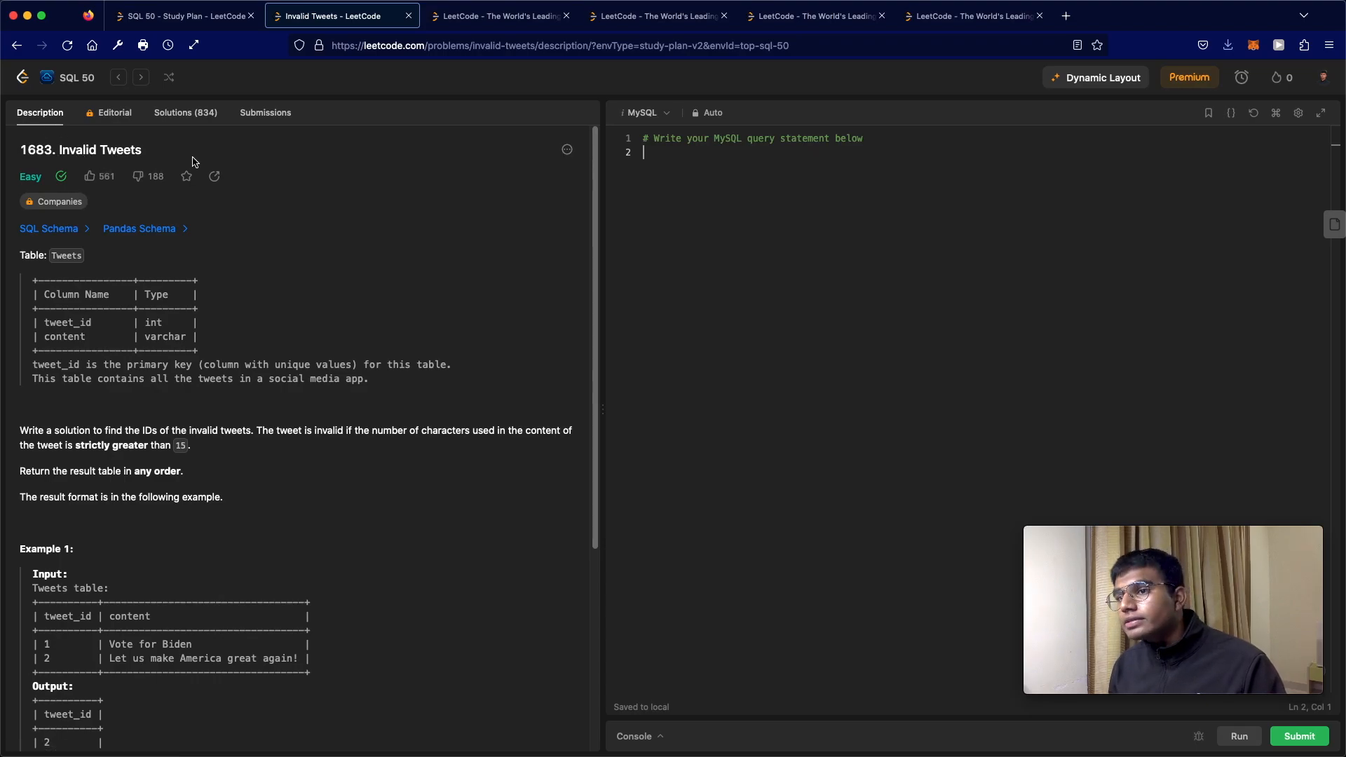
mouse_move(256, 246)
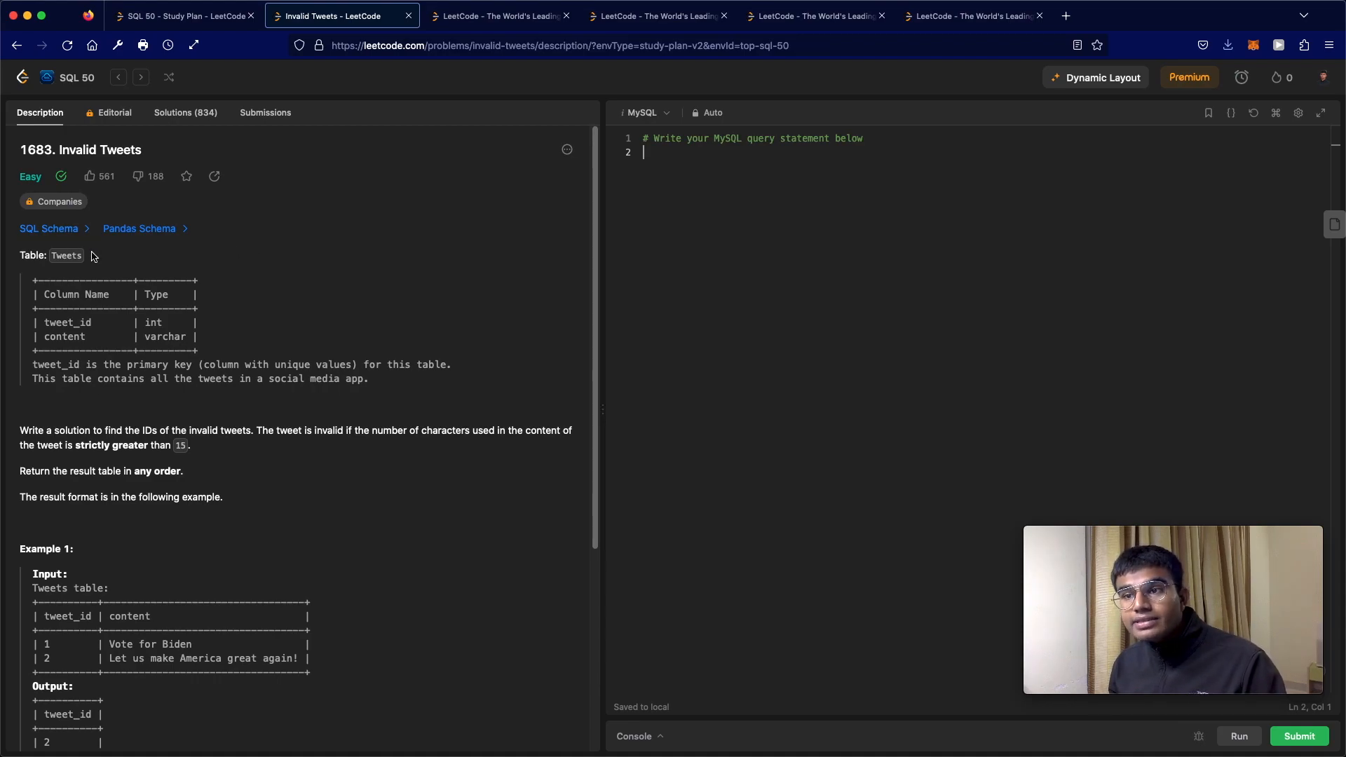
double_click(66, 255)
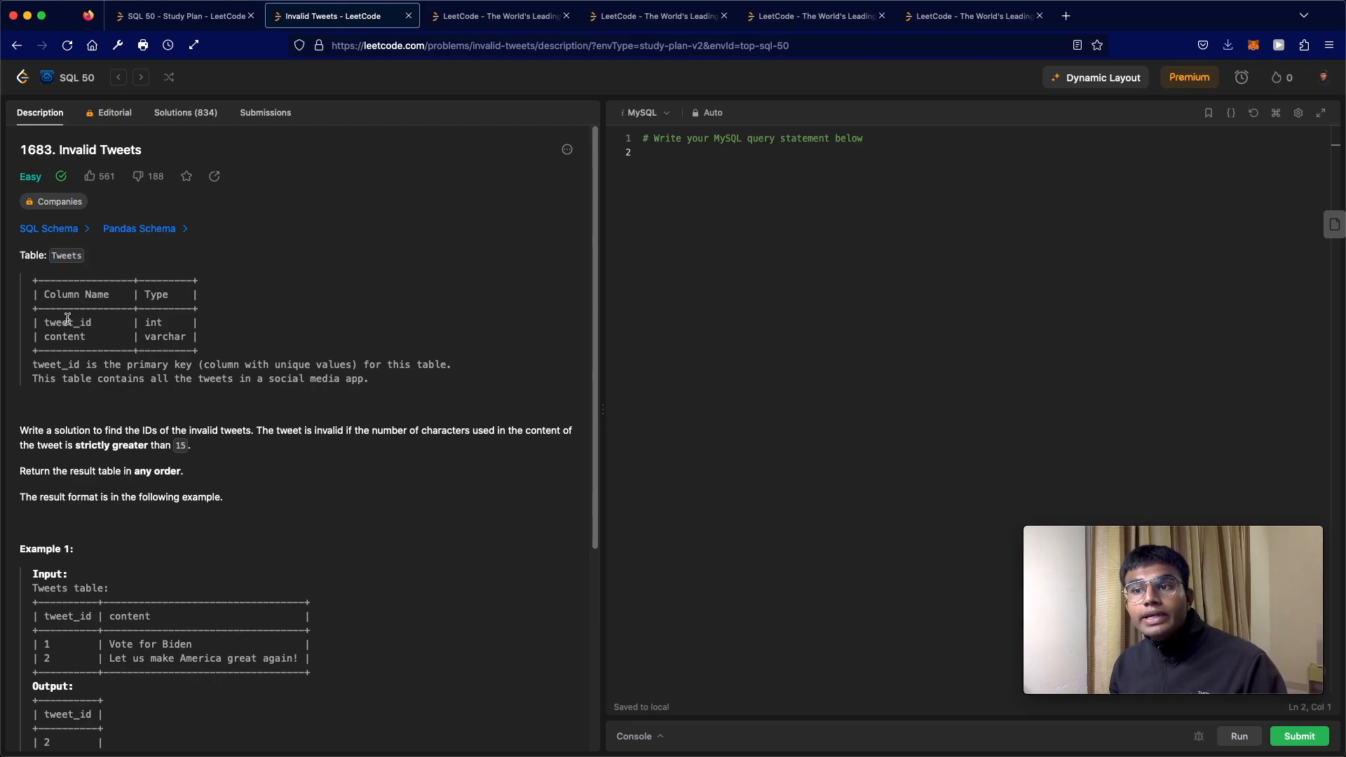
double_click(64, 337)
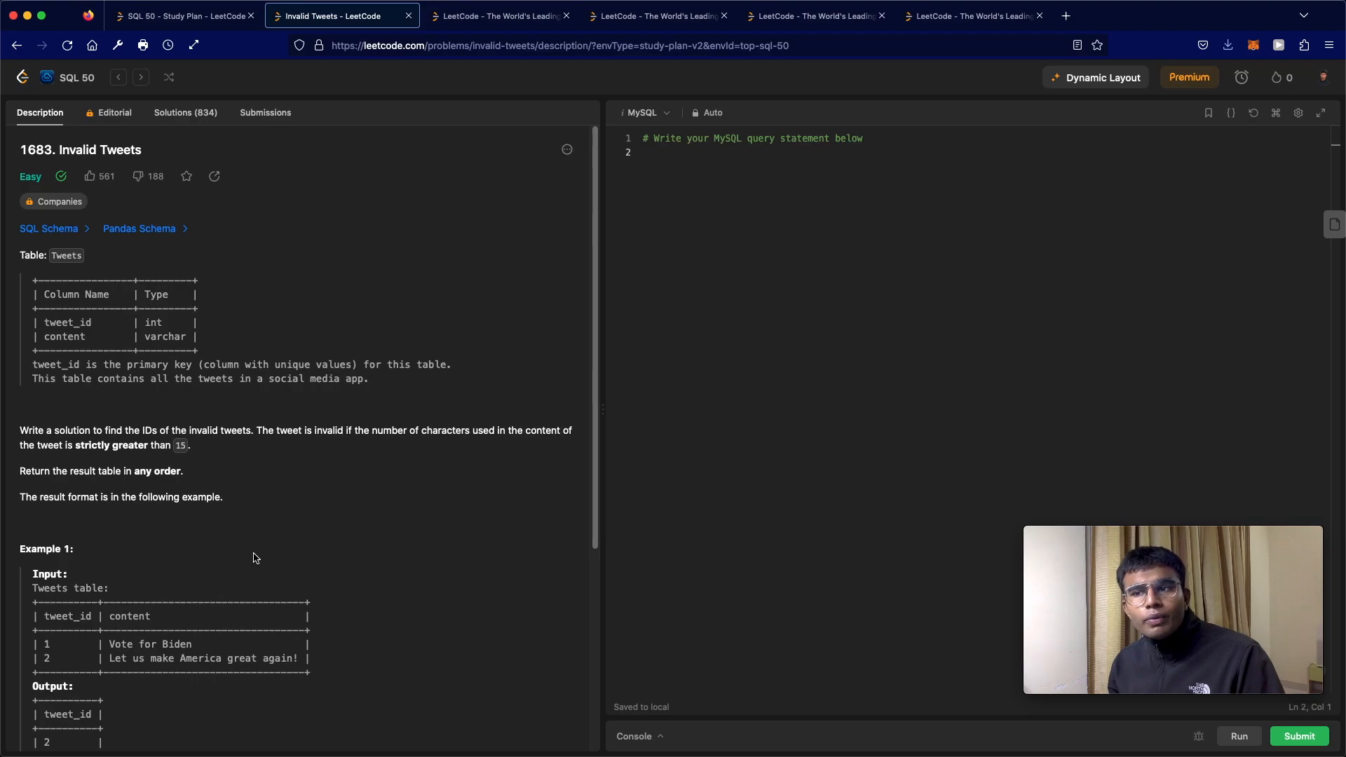
mouse_move(70, 414)
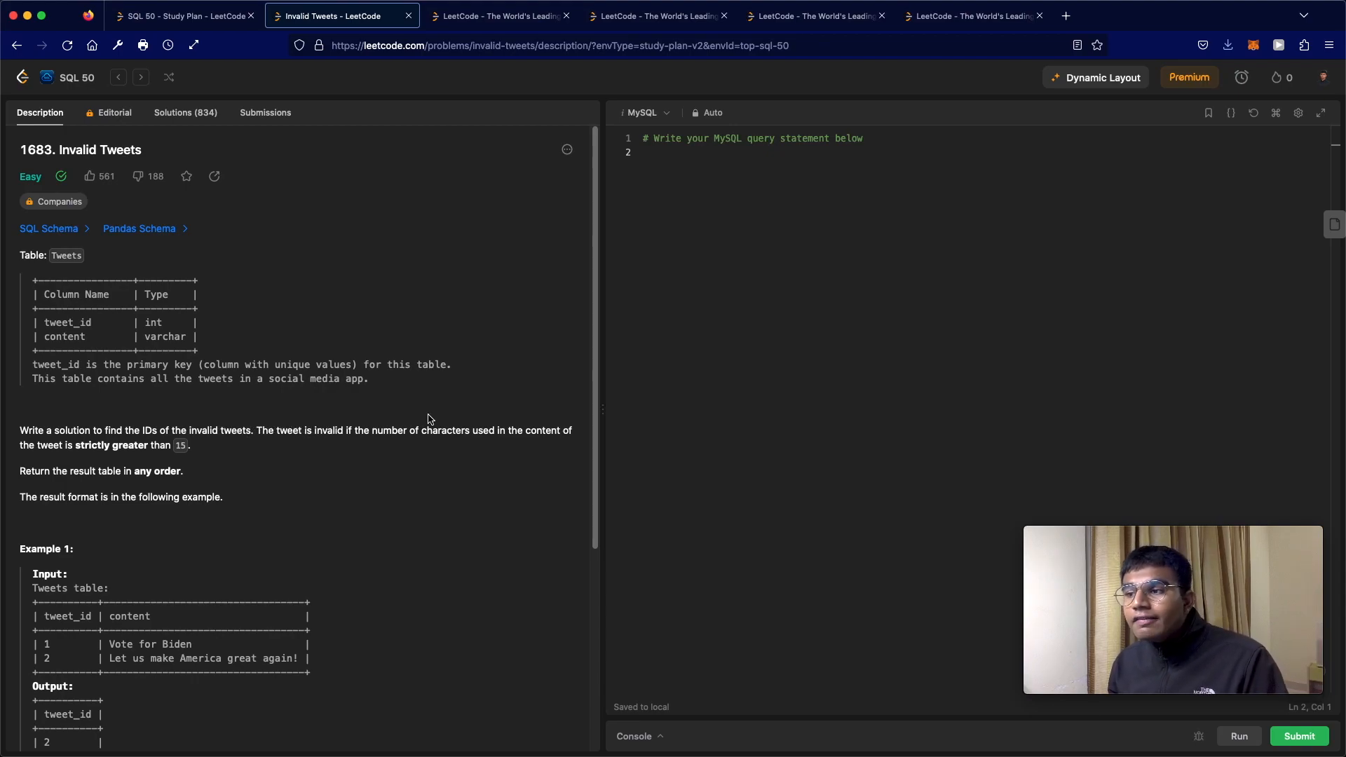
mouse_move(531, 444)
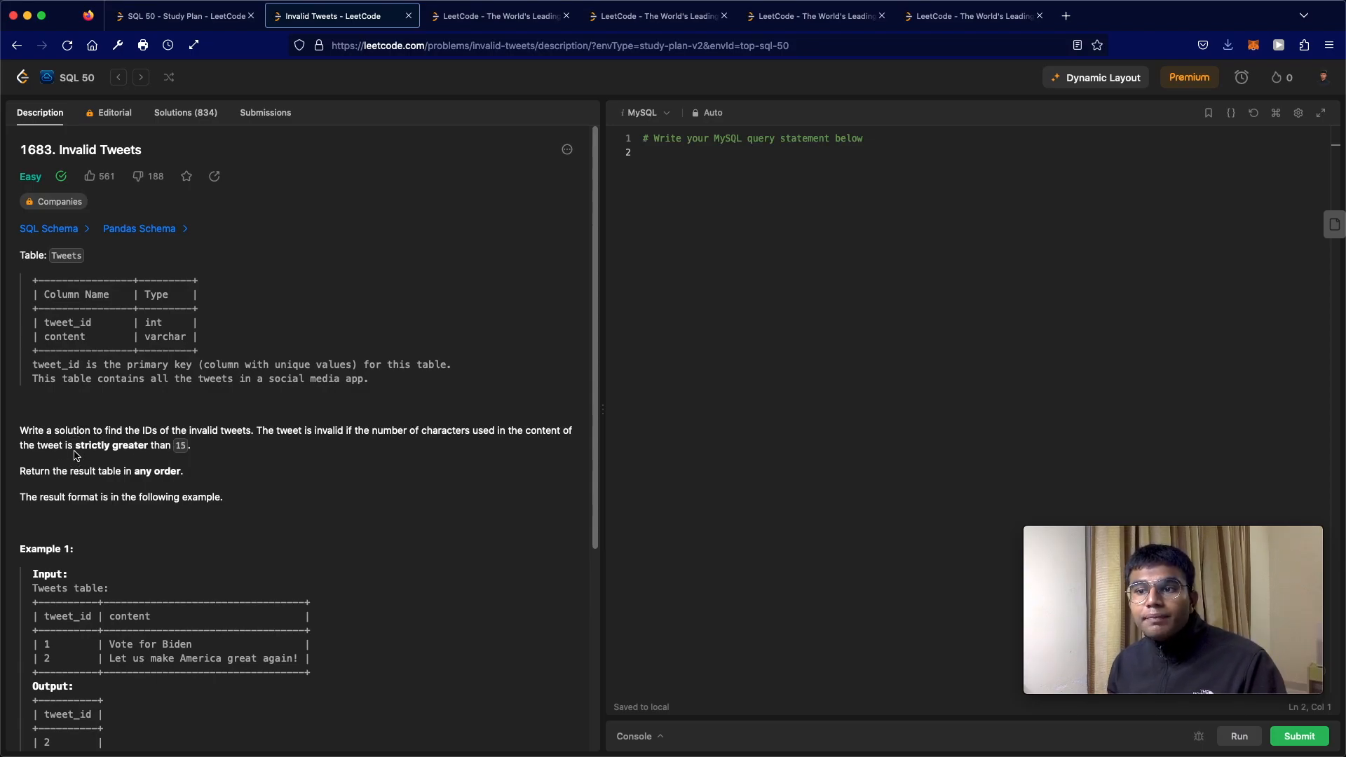
mouse_move(76, 448)
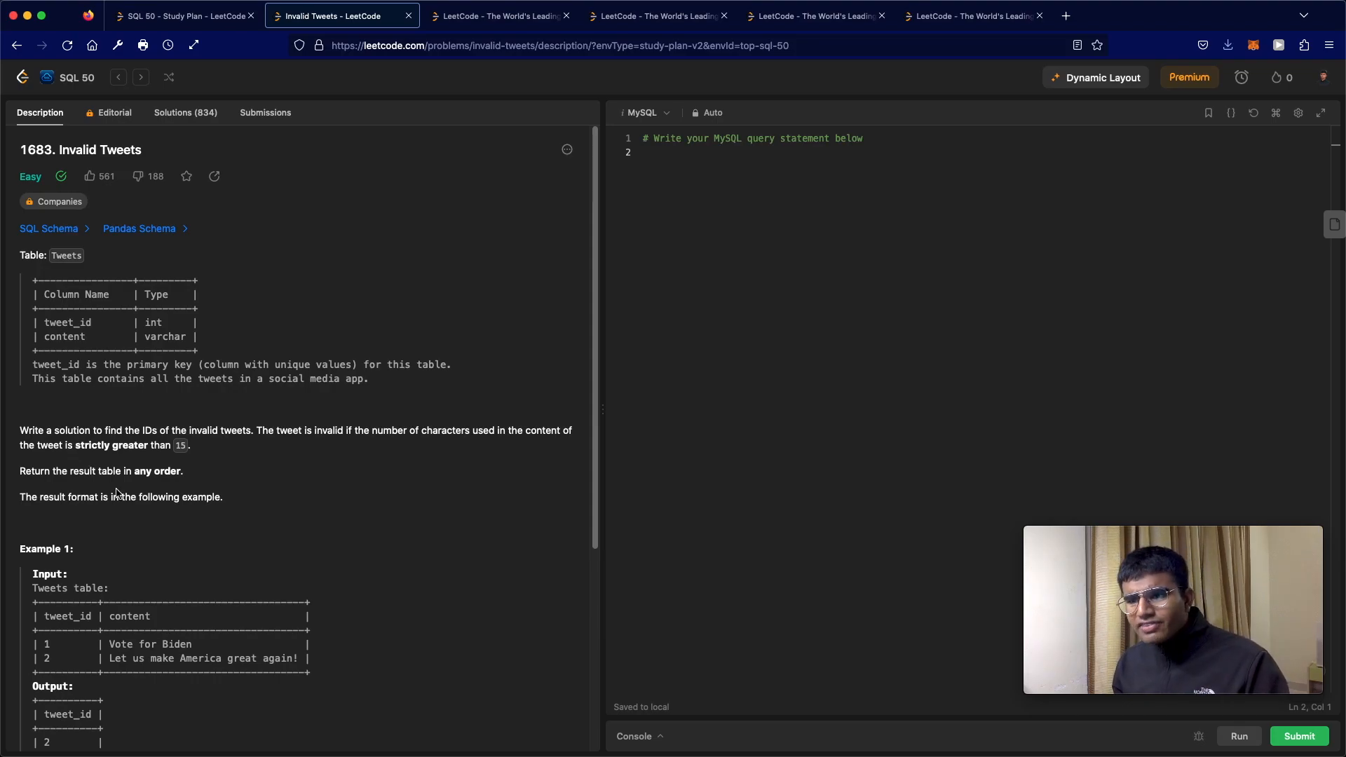
scroll("down", 3)
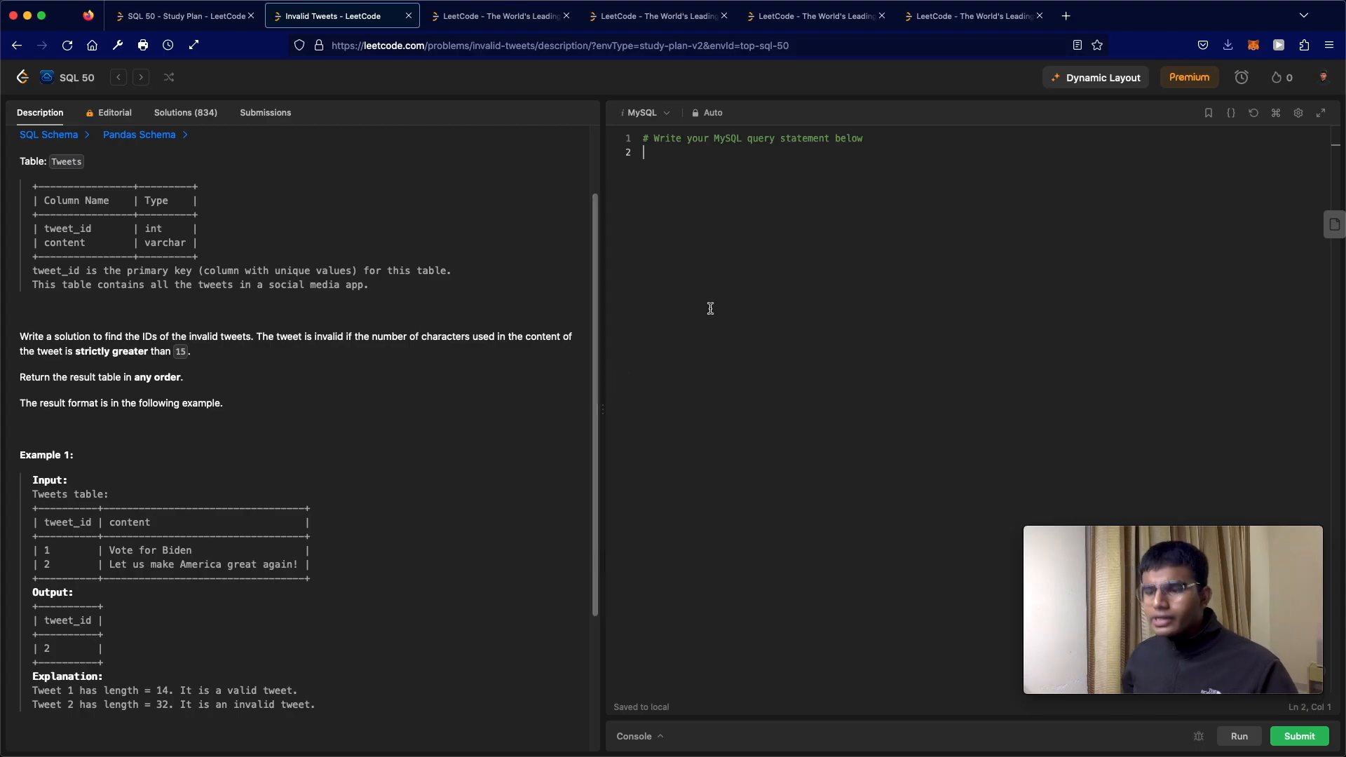
type("SELECT")
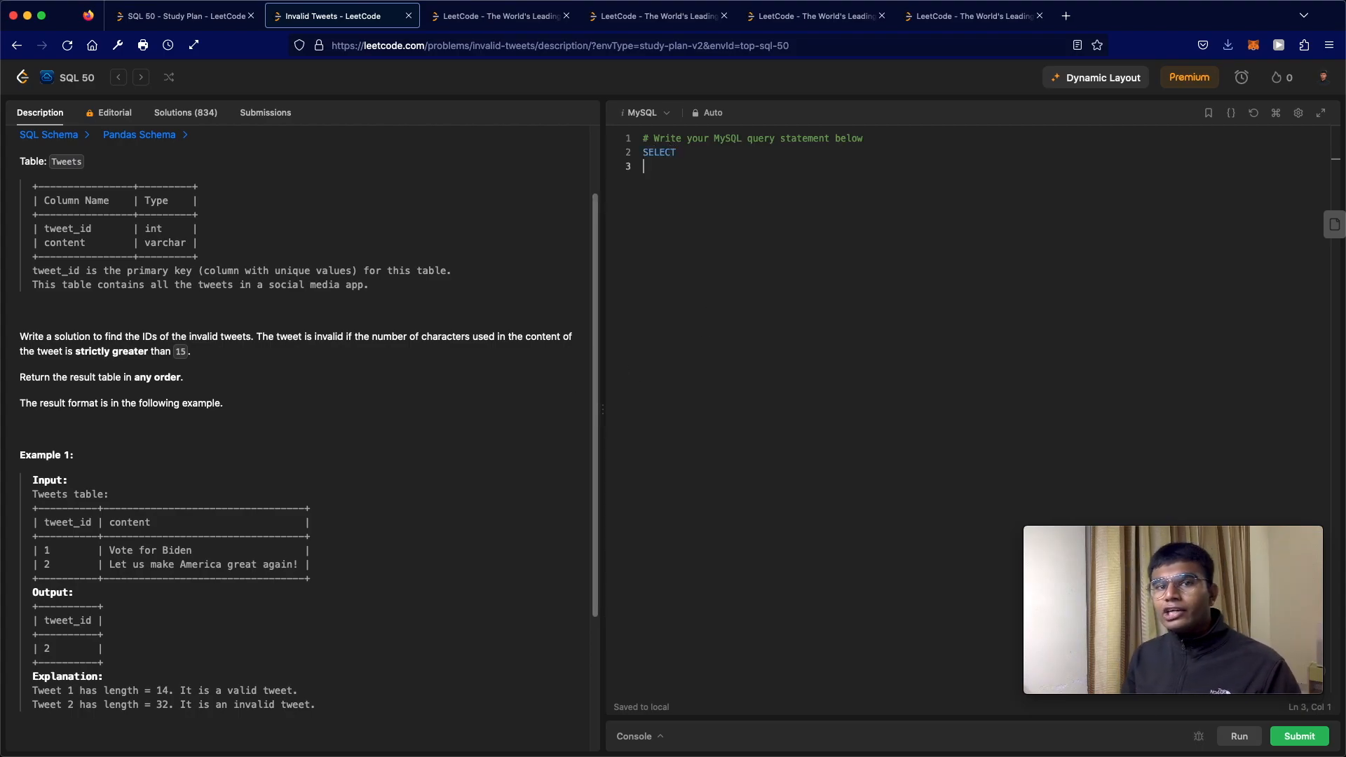
type("W")
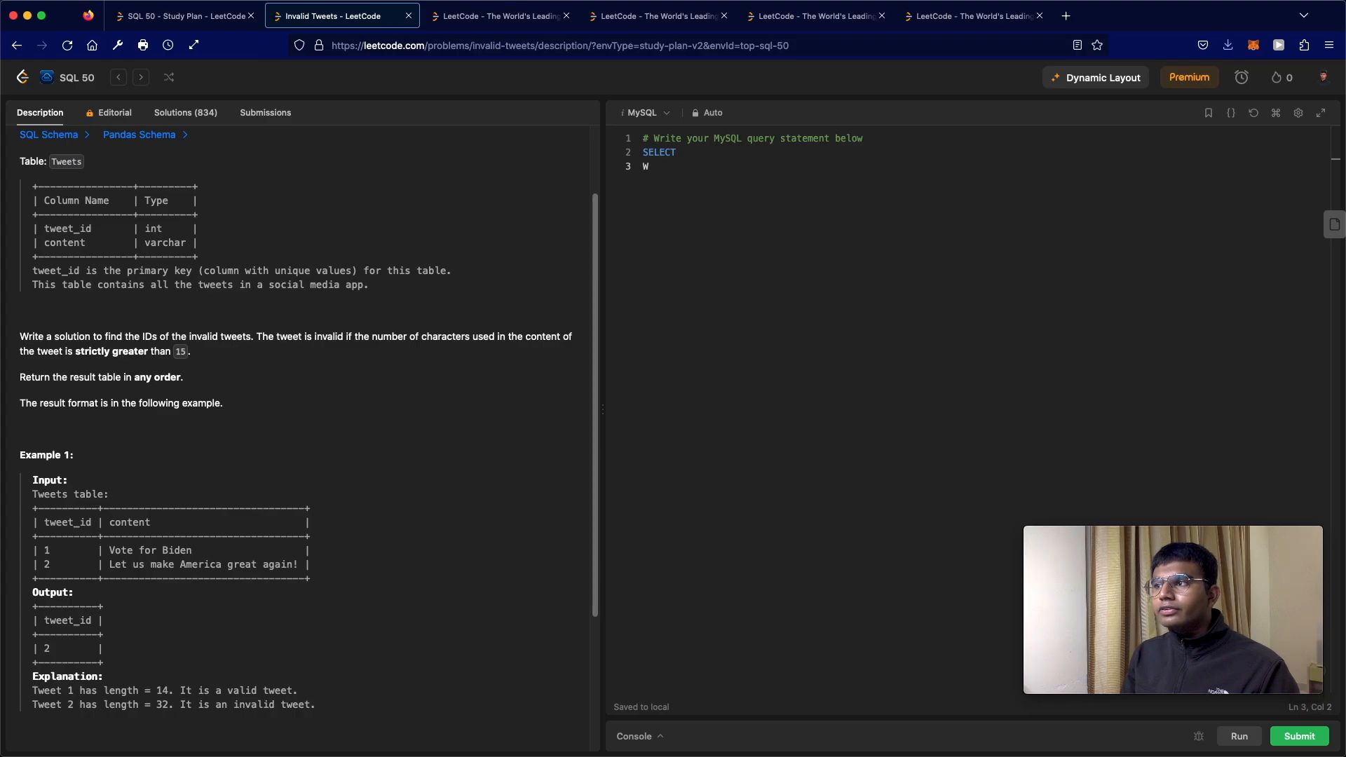
type("F")
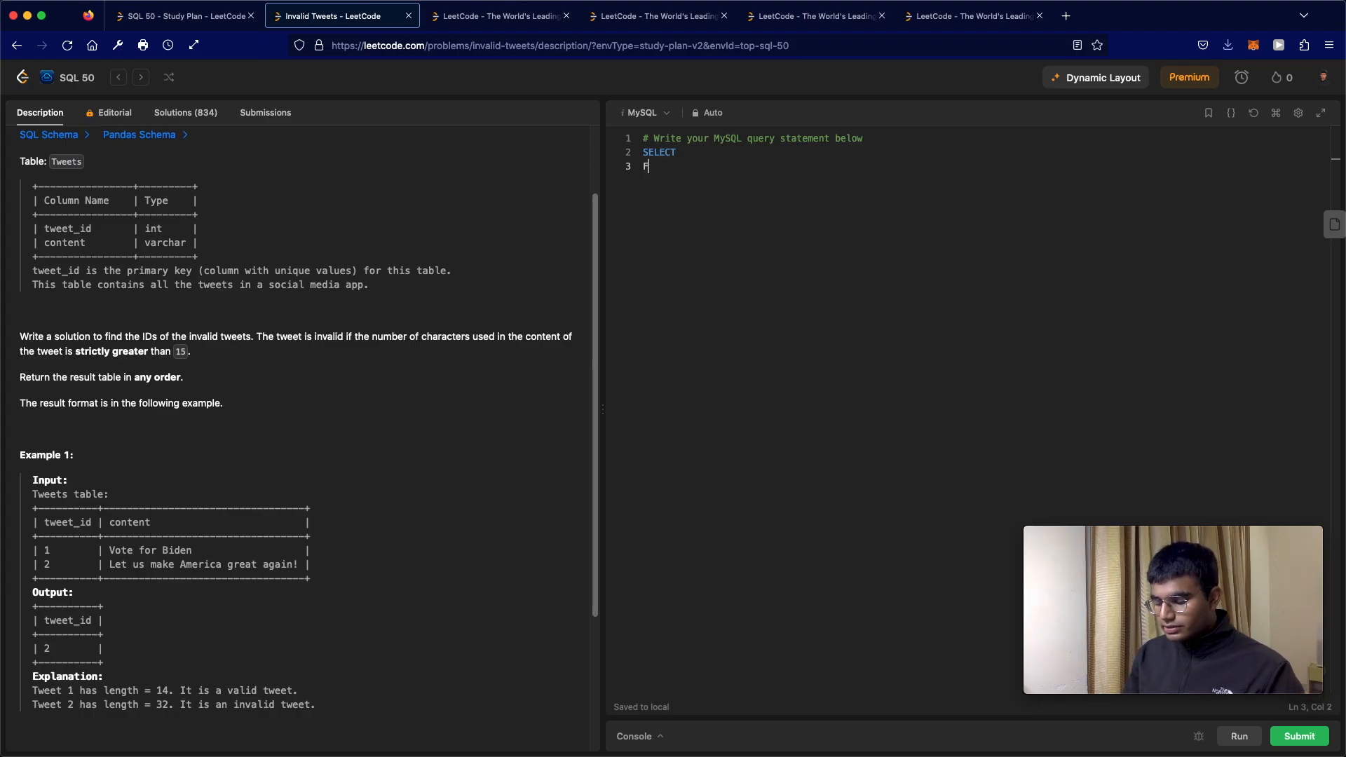
type("ROM")
type("WHERE")
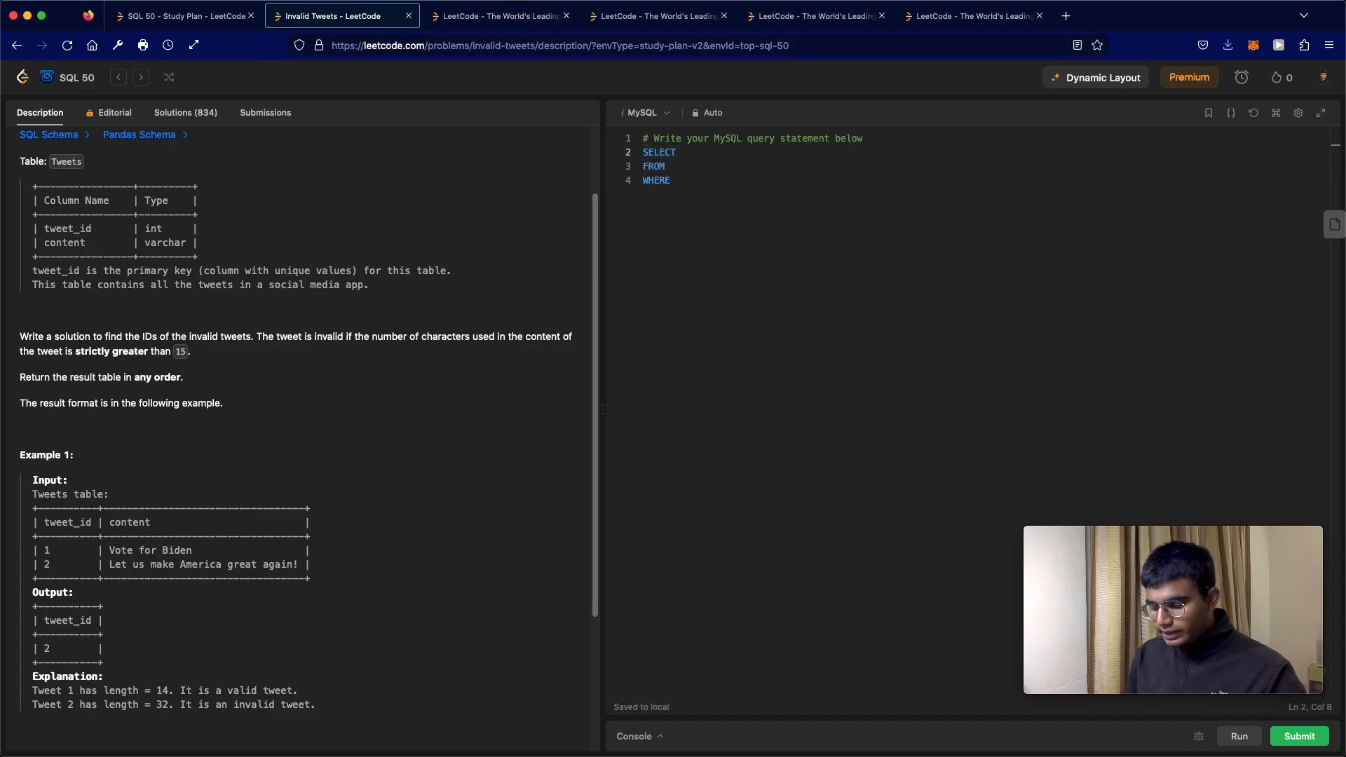
type("TWEET_ID")
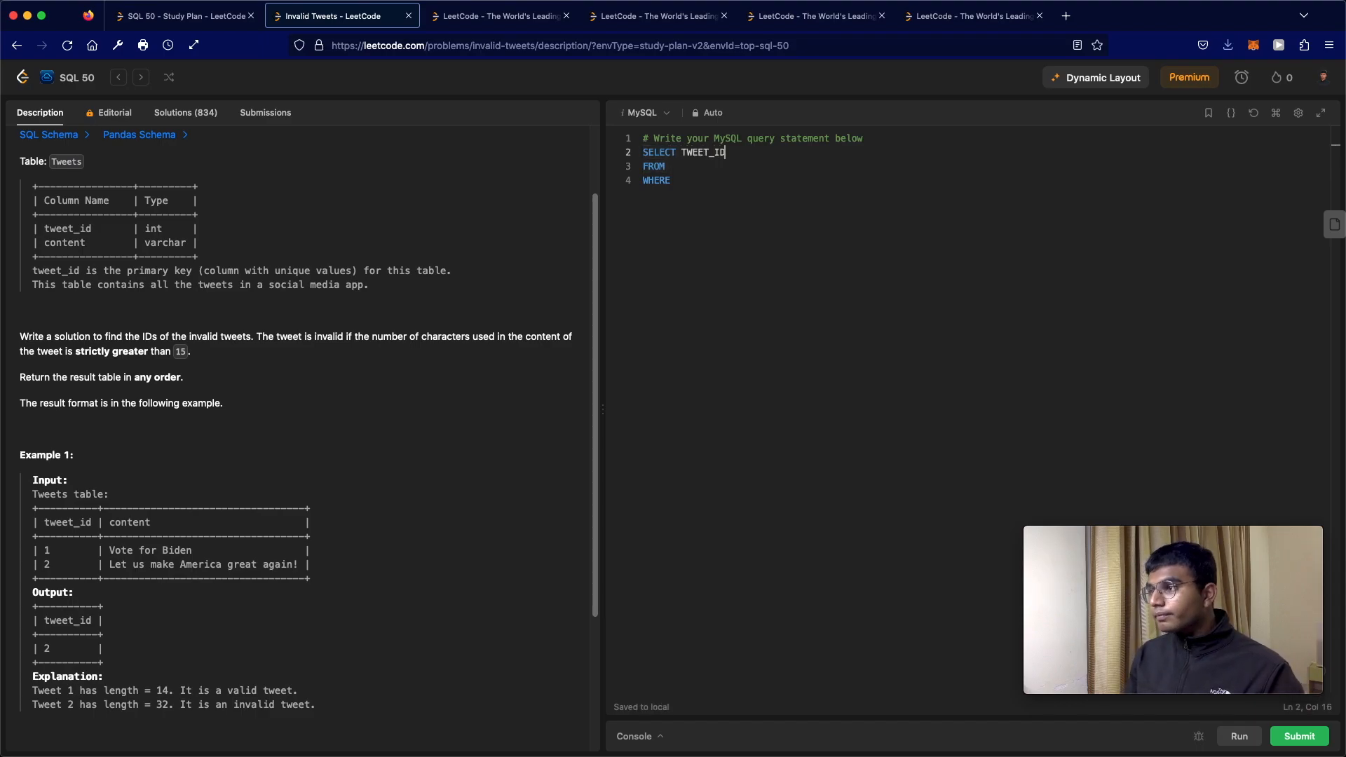
type("T")
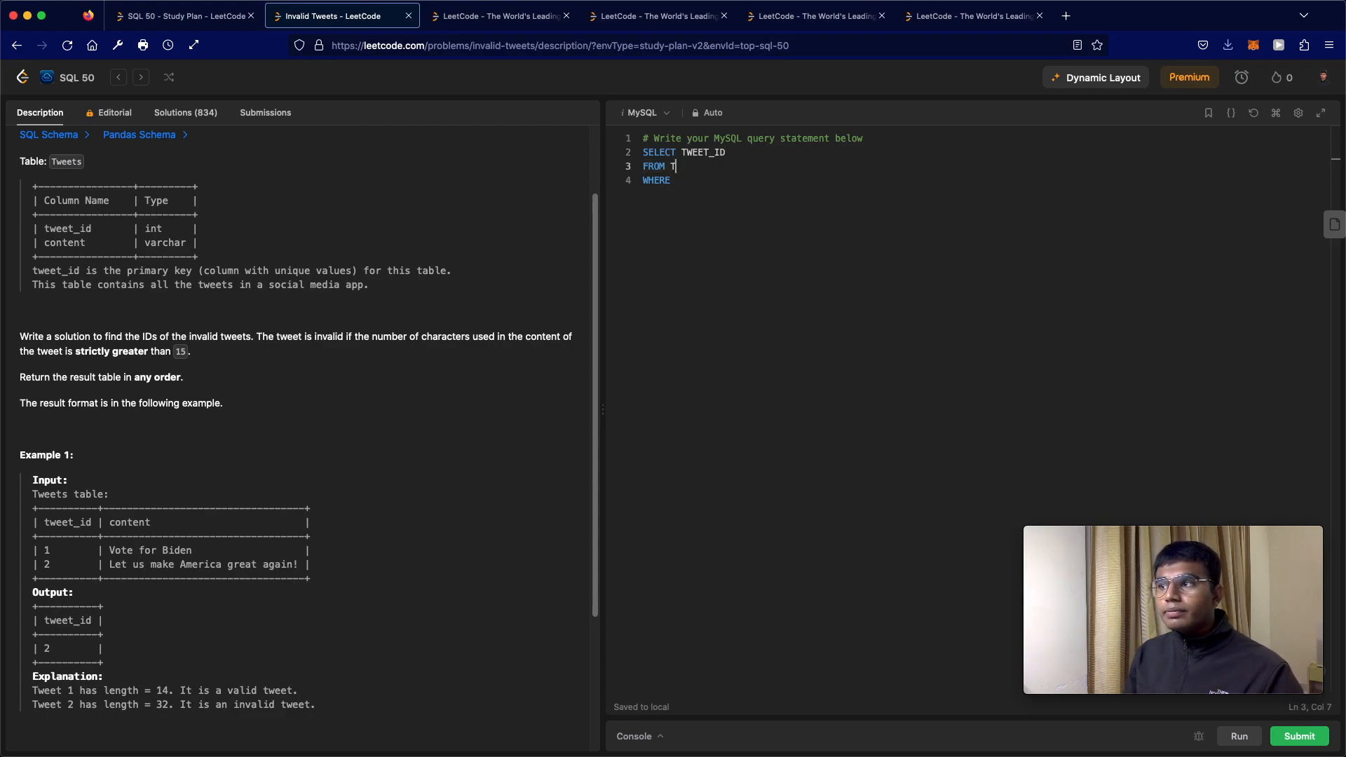
type("WEETS")
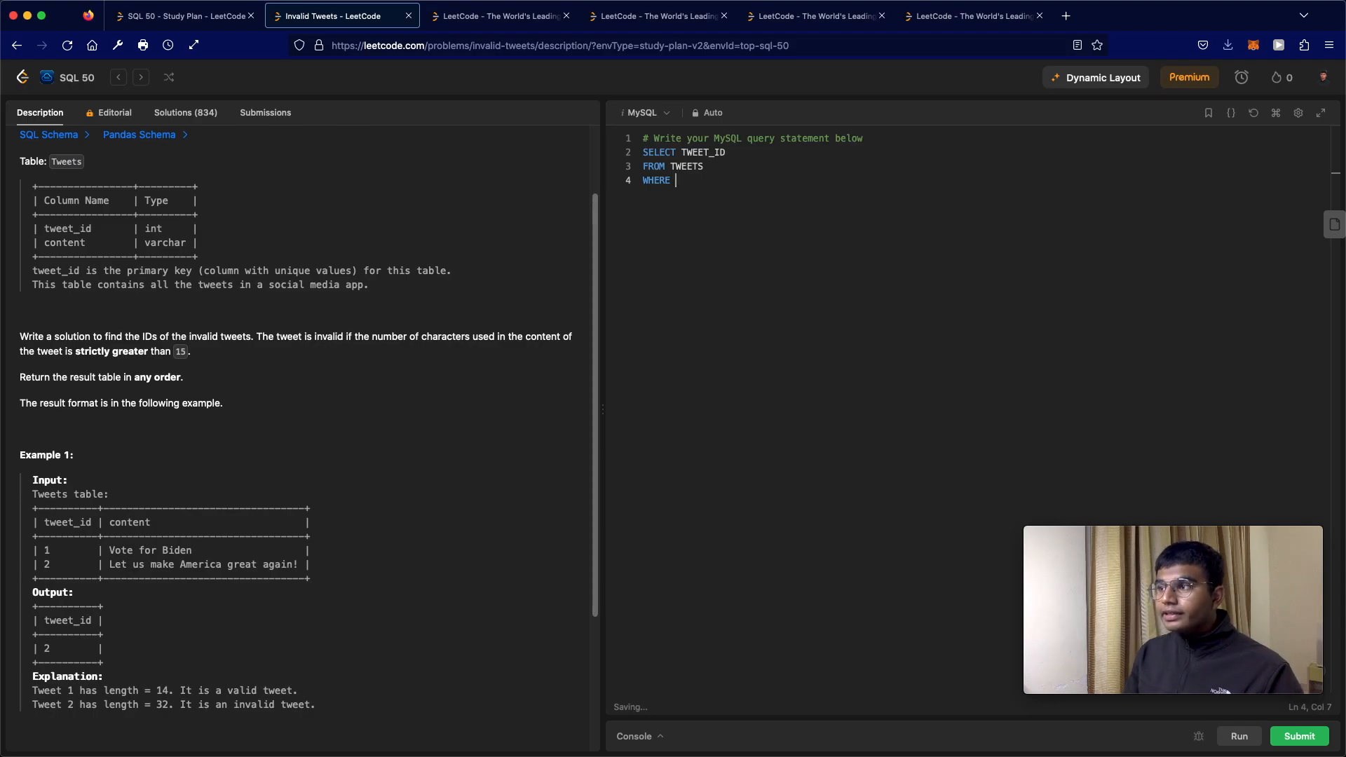
- Add the condition LENGTH(CONTENT) > 15 and submit the query for an Accepted verdict
type("LENGTH(")
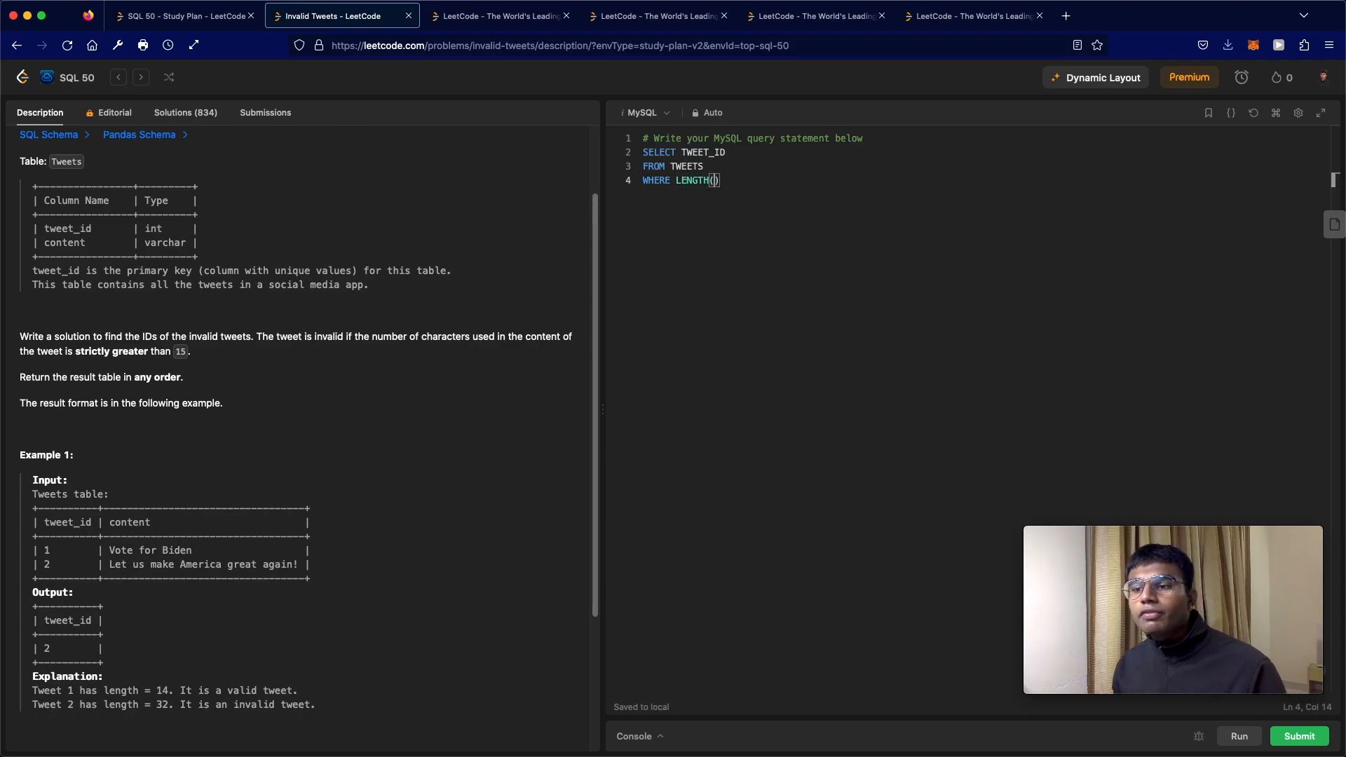
mouse_move(454, 319)
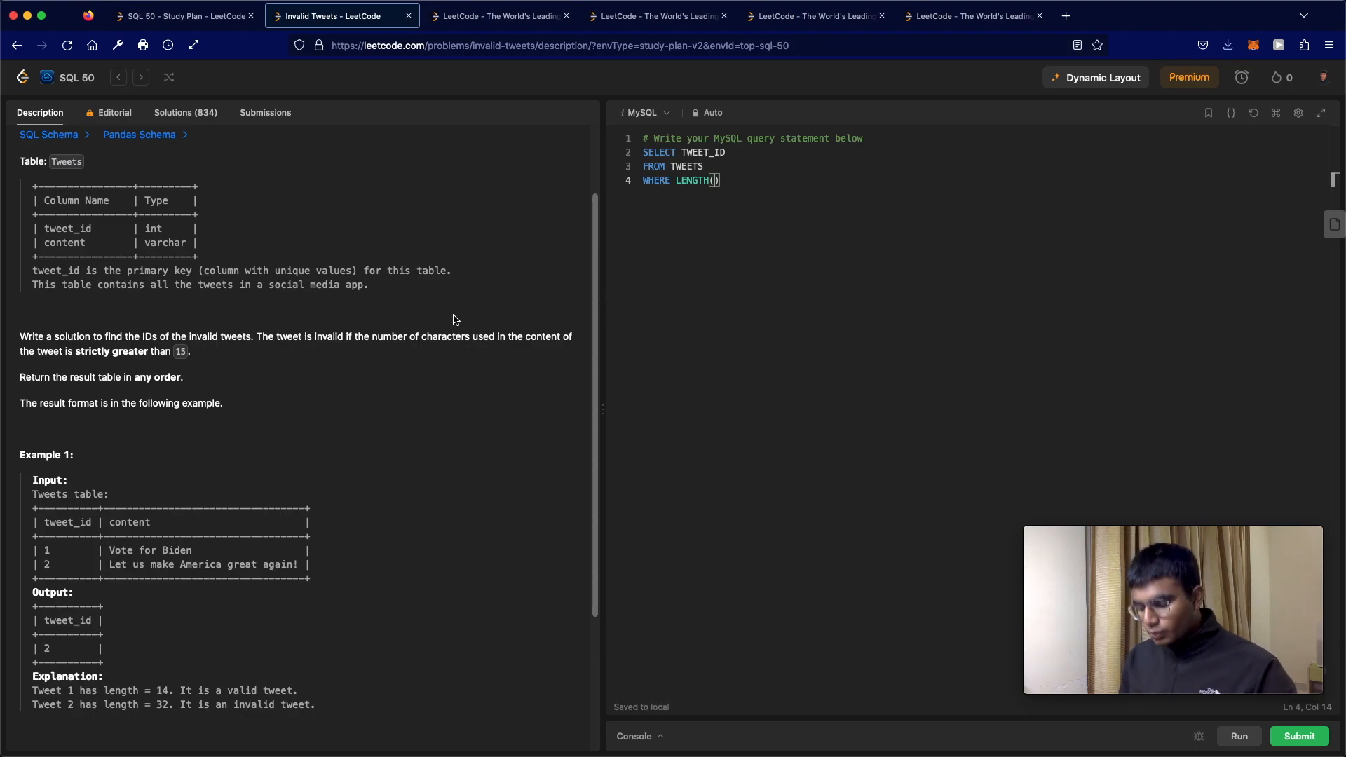
type("CONTENT")
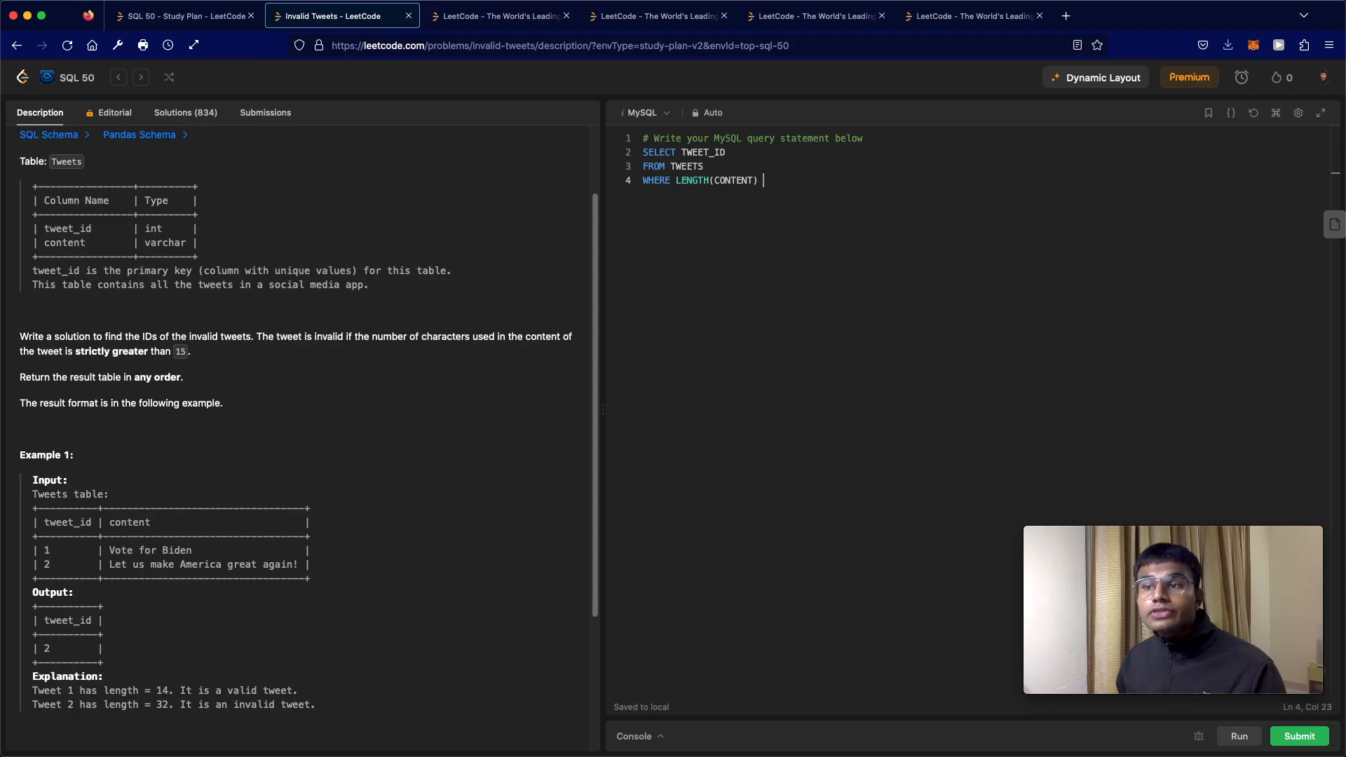
key("BackSpace")
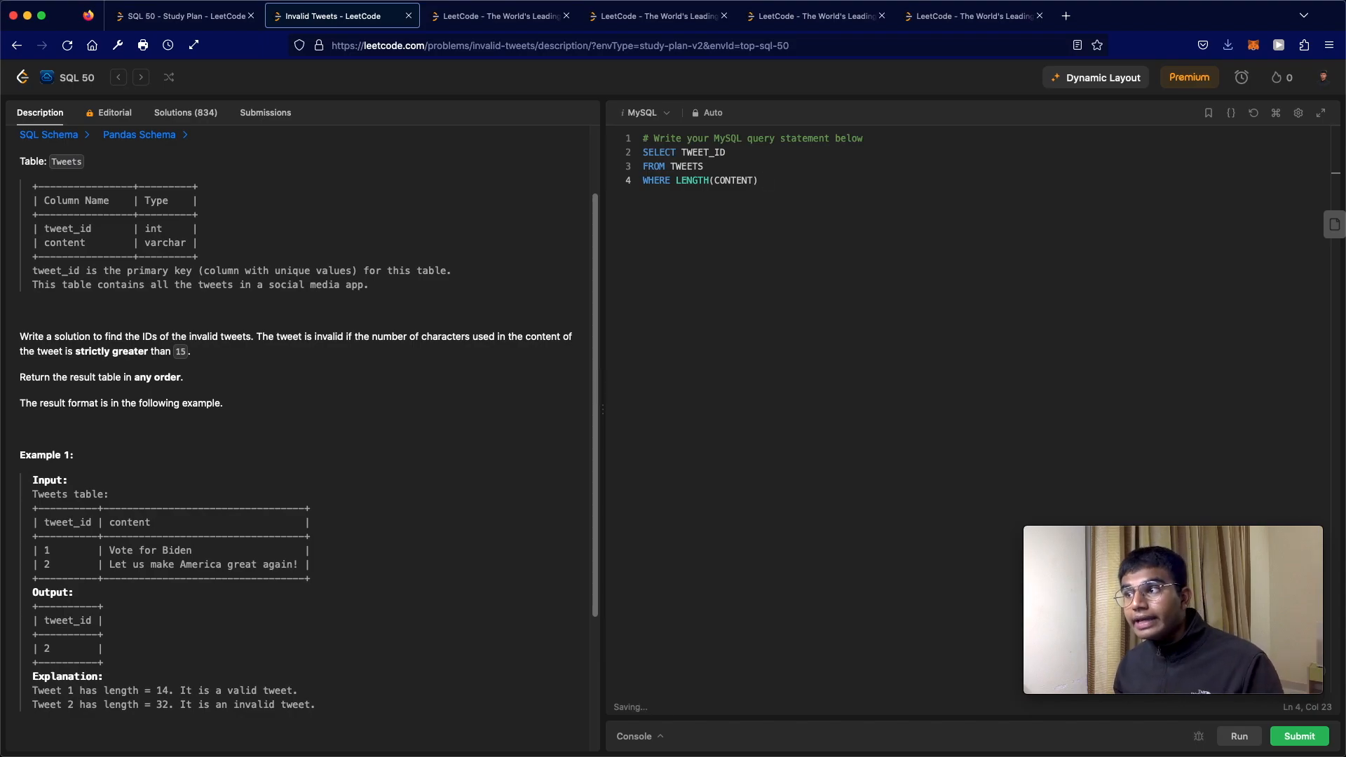
type("> 1")
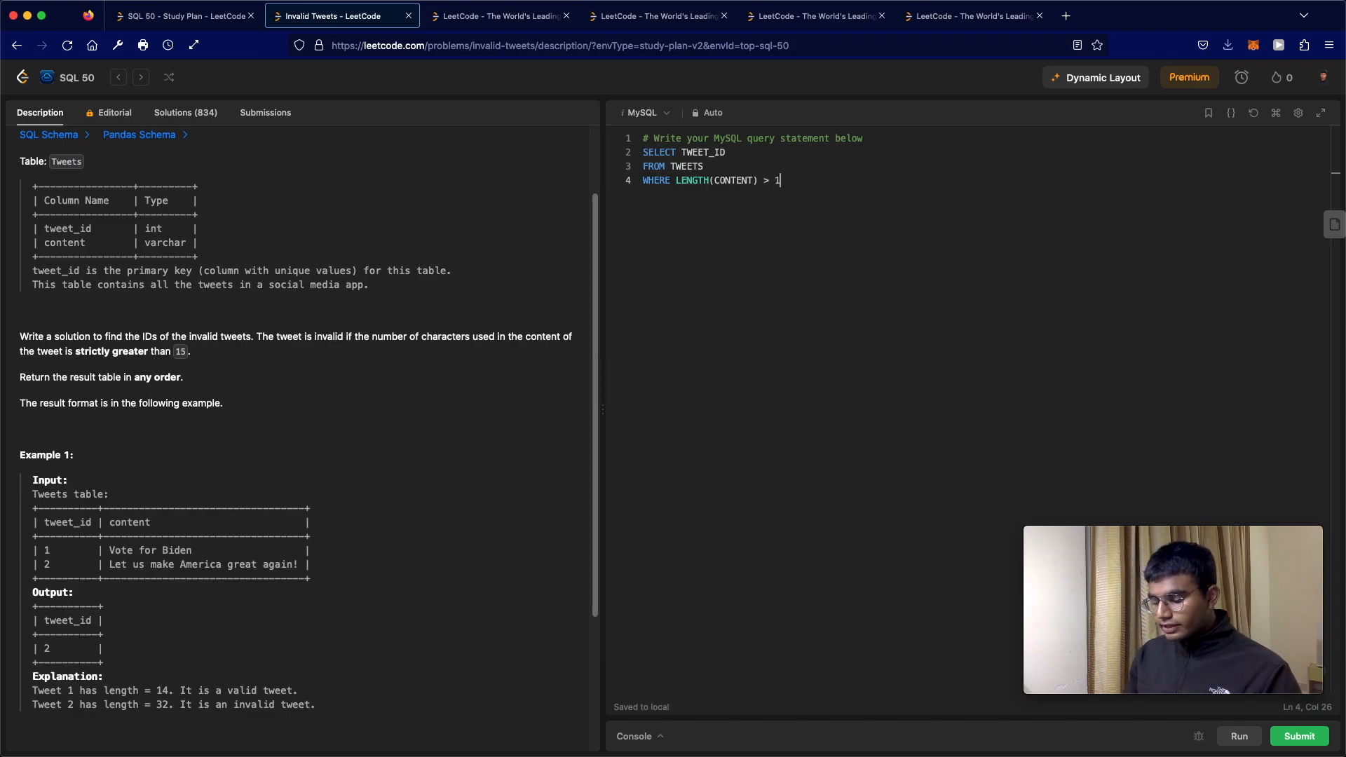
type("5;")
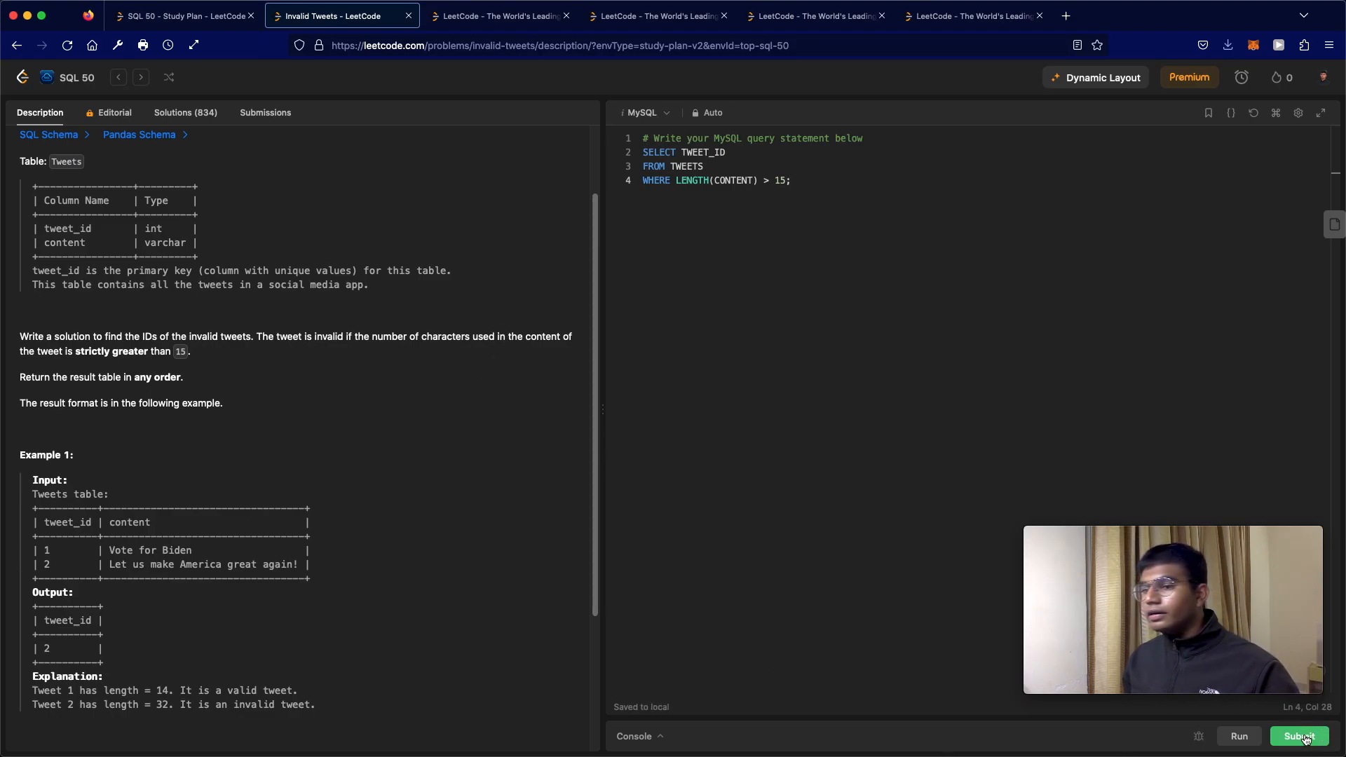
left_click(1299, 735)
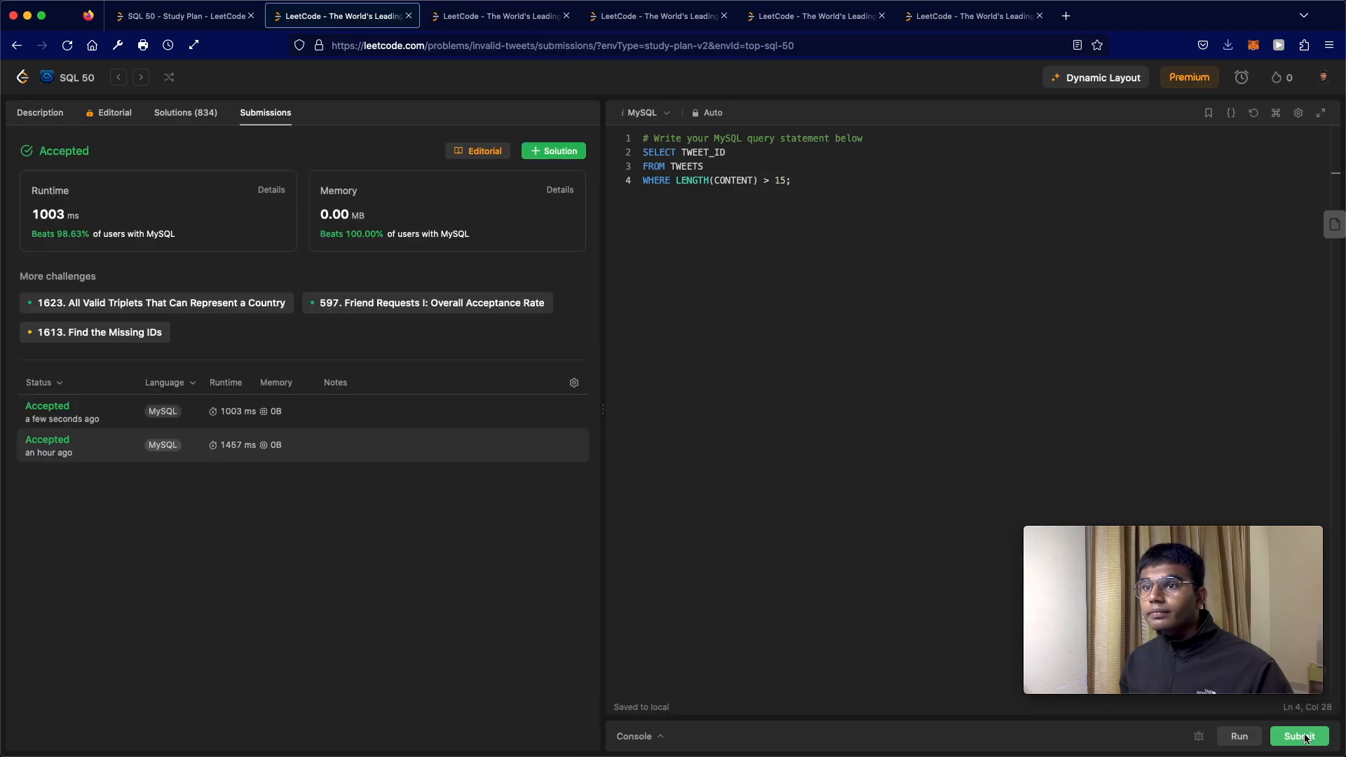